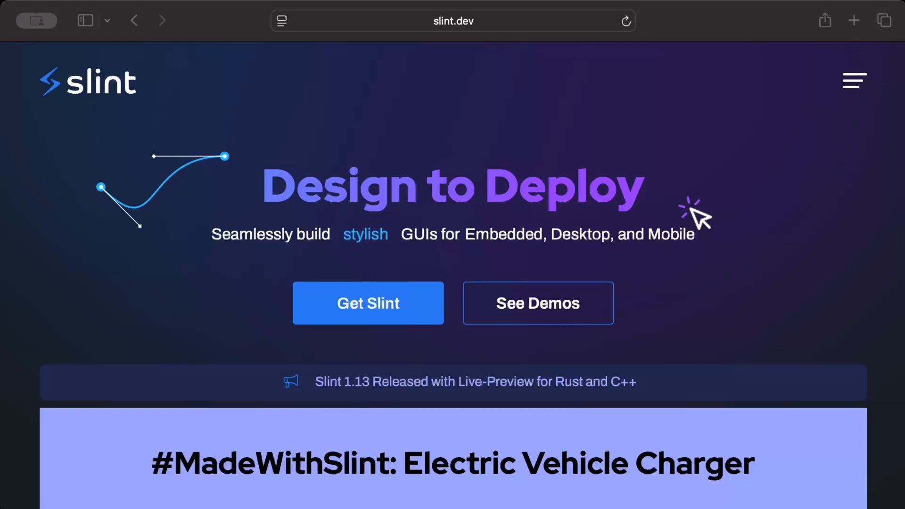
Switch to the Excalidraw tab showing the Slint Demo snippet and UI update flowchart.
click(453, 21)
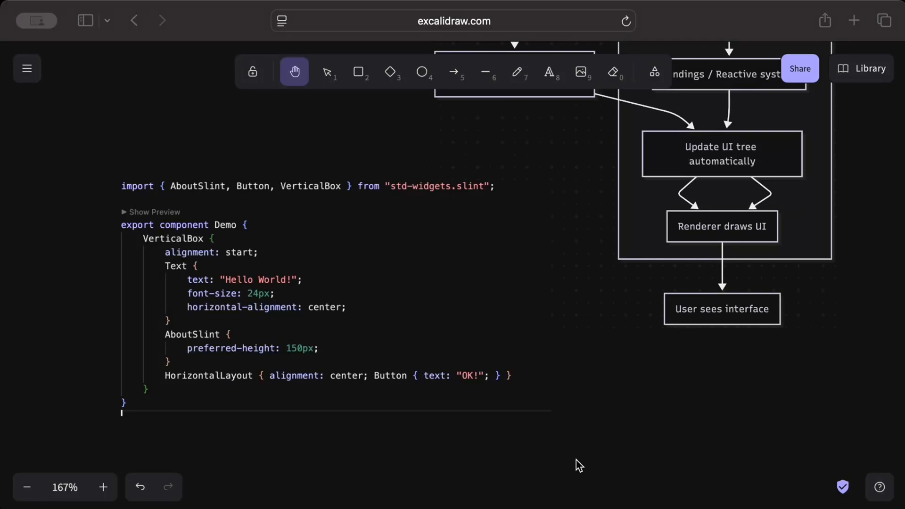
mouse_move(492, 461)
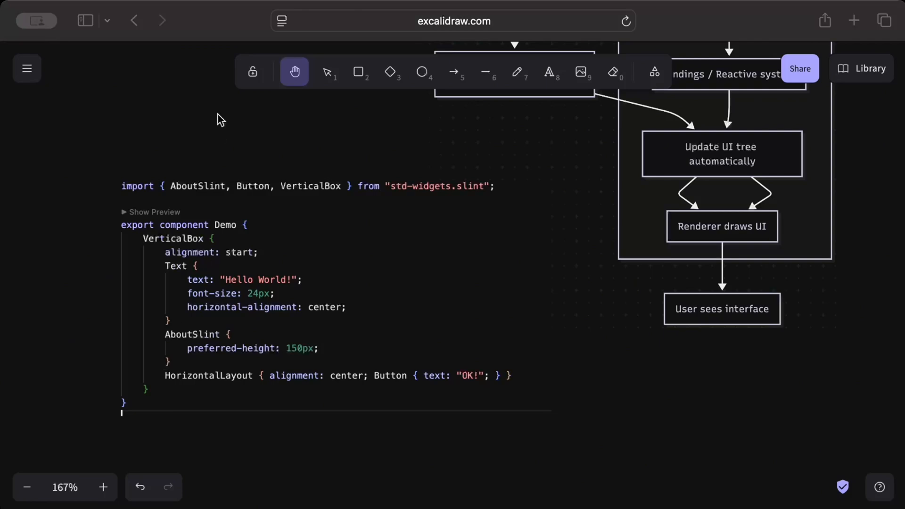
mouse_move(178, 111)
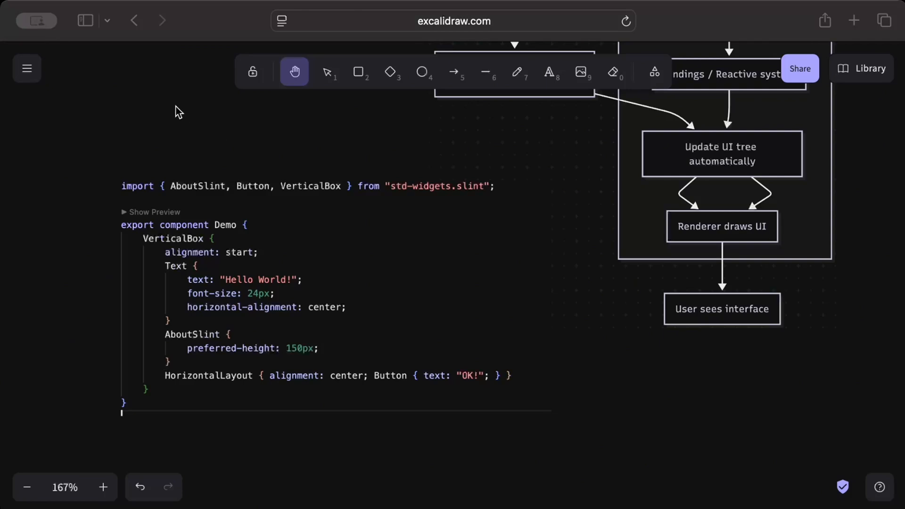
mouse_move(186, 139)
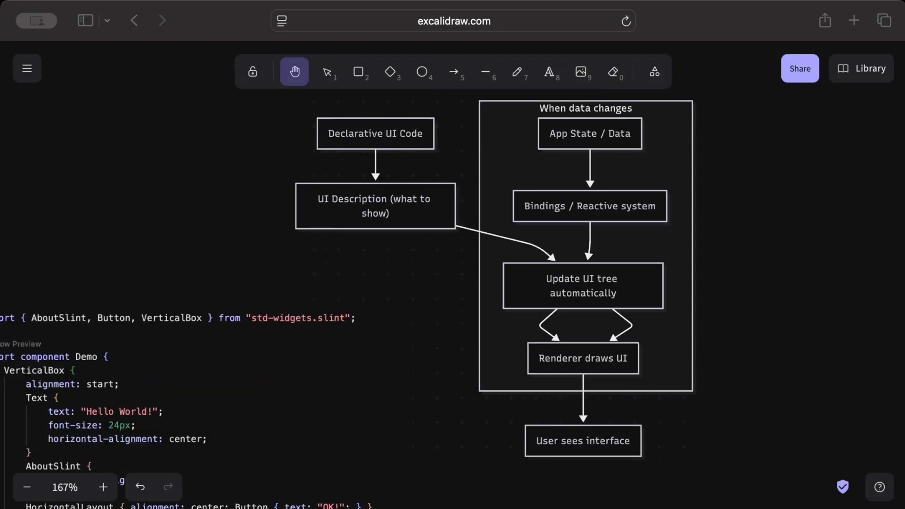
mouse_move(700, 341)
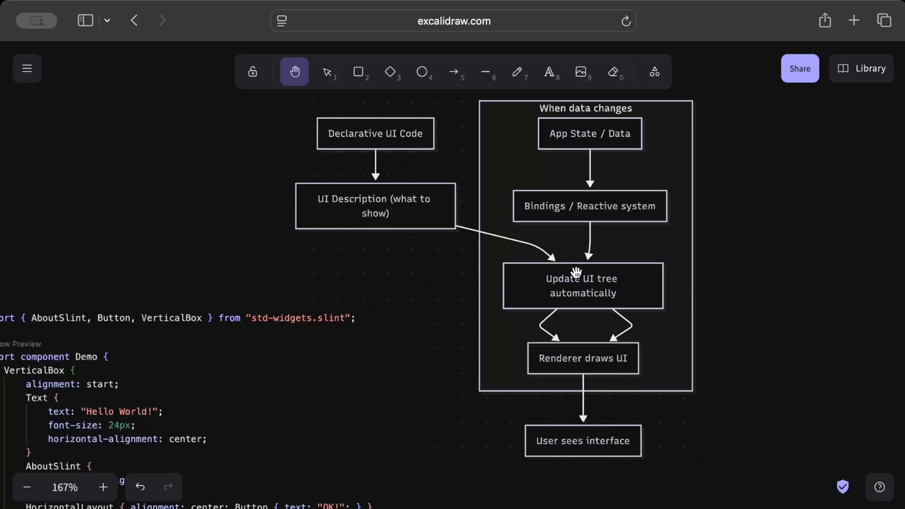
mouse_move(574, 308)
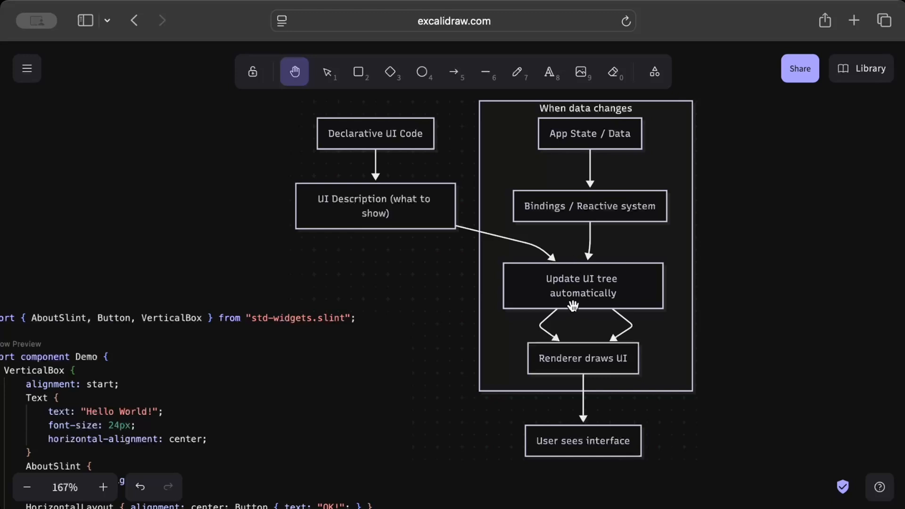
mouse_move(573, 366)
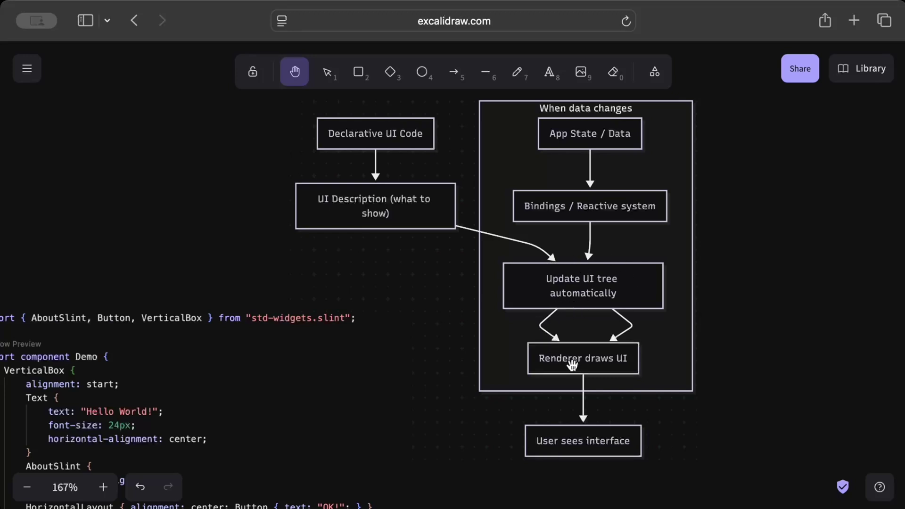
mouse_move(583, 447)
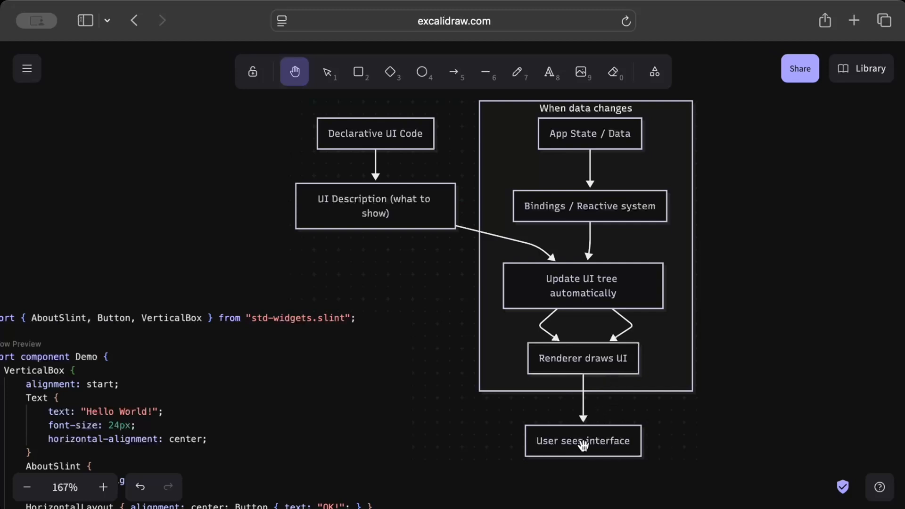
mouse_move(574, 147)
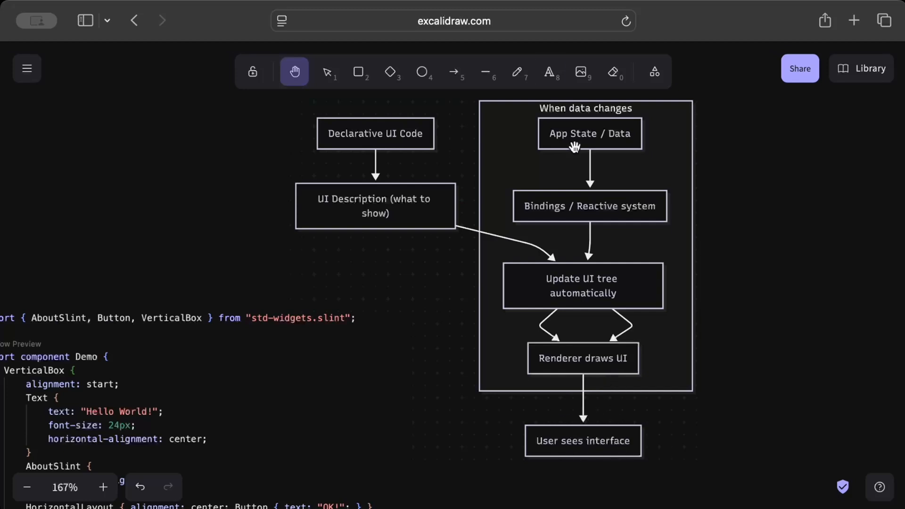
mouse_move(608, 132)
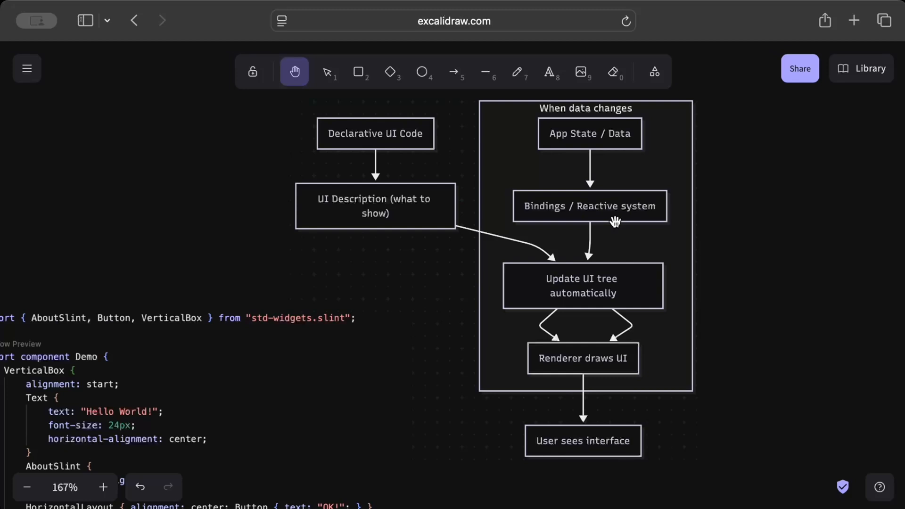
mouse_move(622, 230)
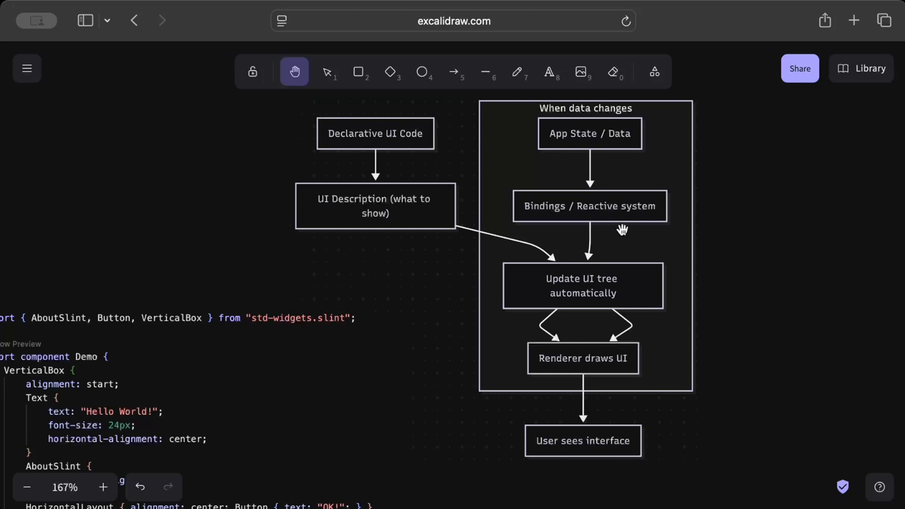
mouse_move(633, 360)
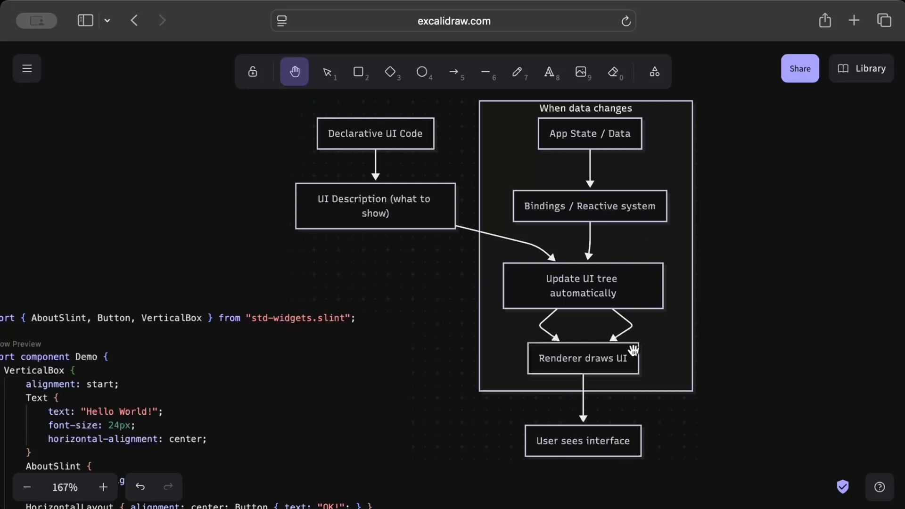
mouse_move(592, 372)
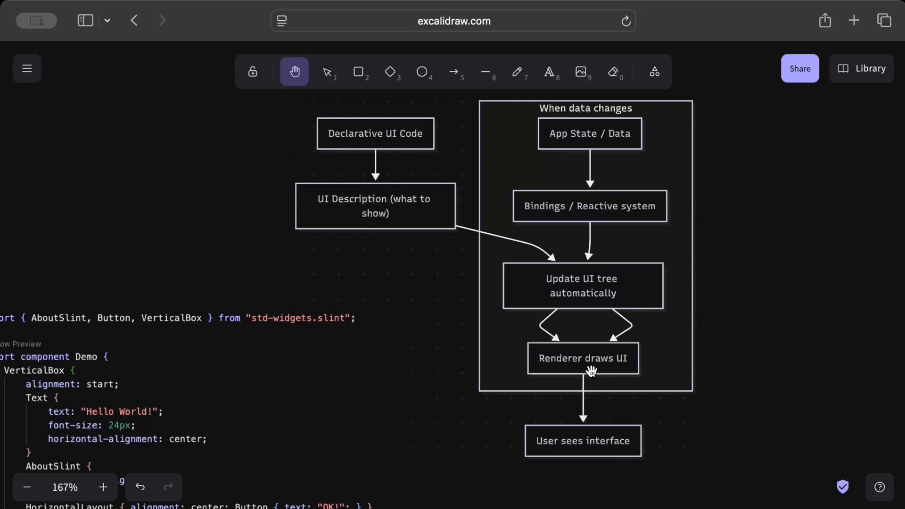
mouse_move(472, 383)
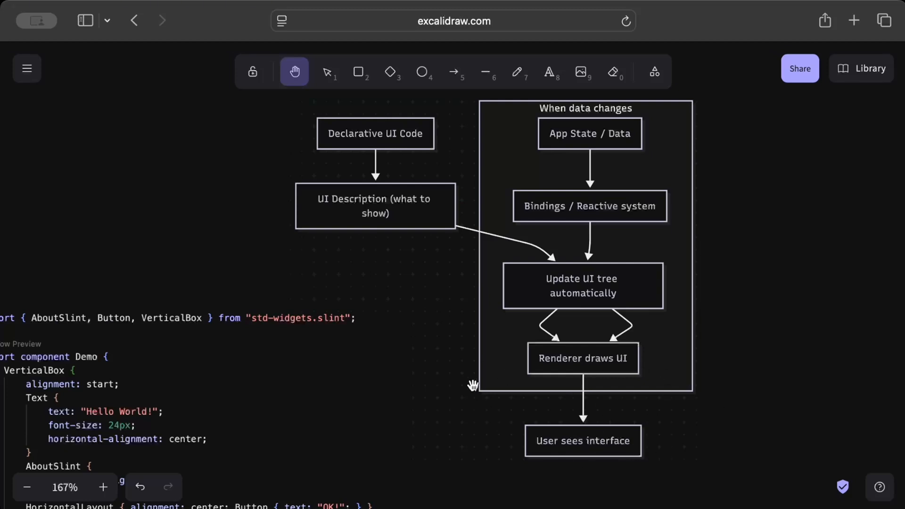
mouse_move(398, 381)
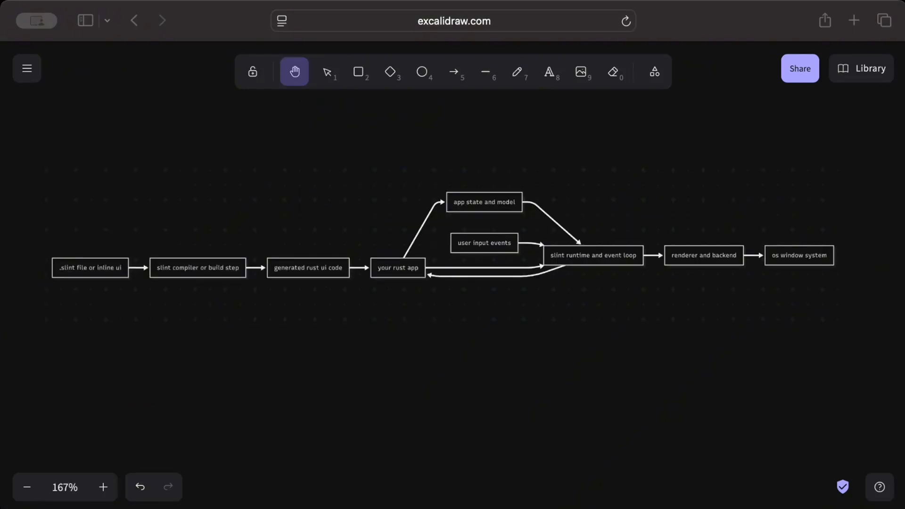
mouse_move(144, 318)
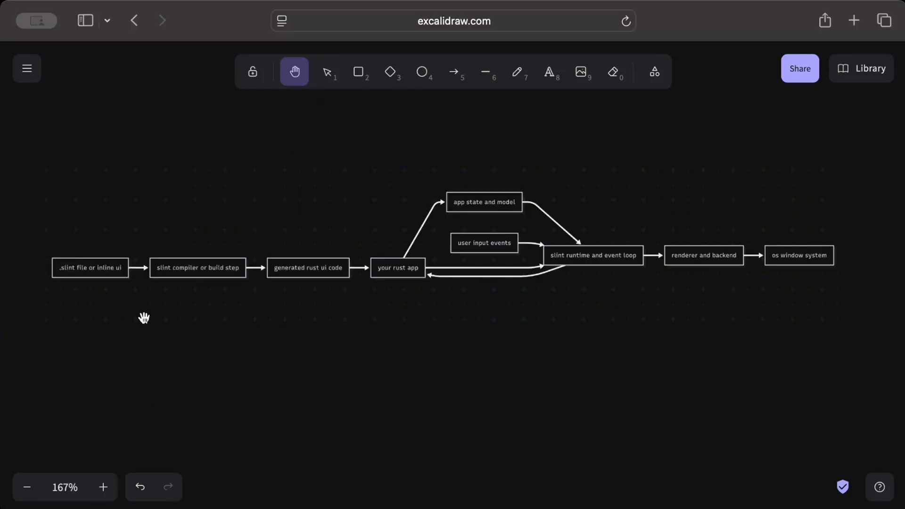
mouse_move(92, 229)
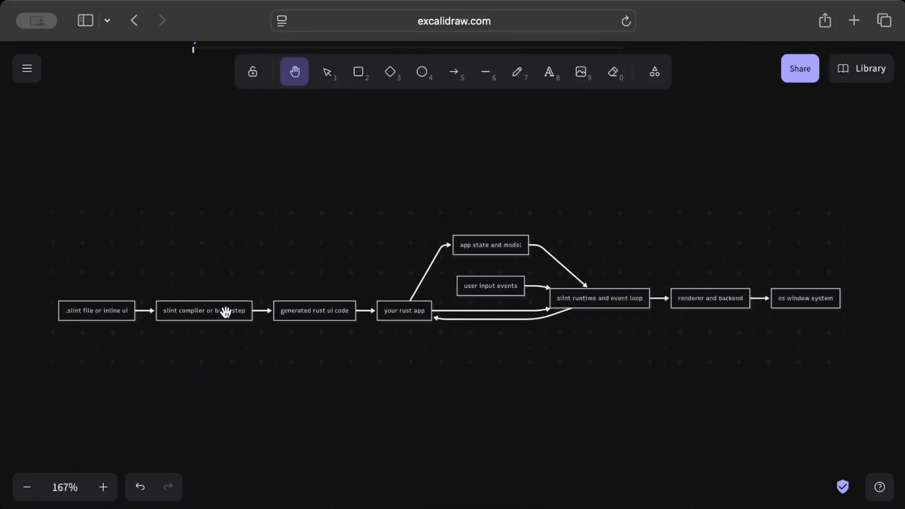
mouse_move(303, 347)
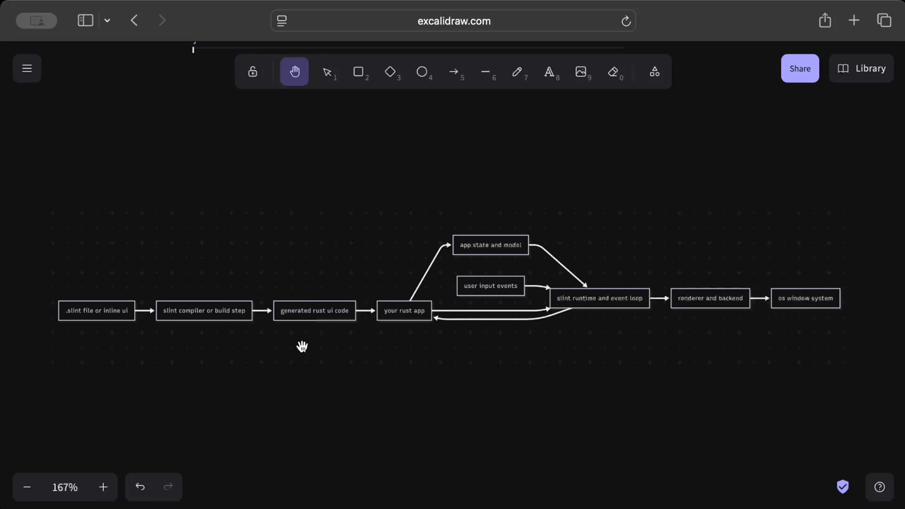
mouse_move(308, 300)
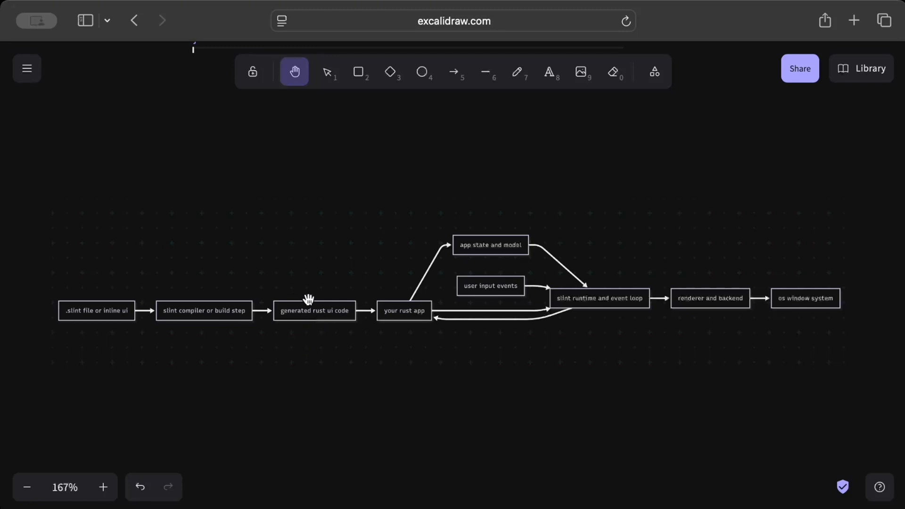
mouse_move(428, 311)
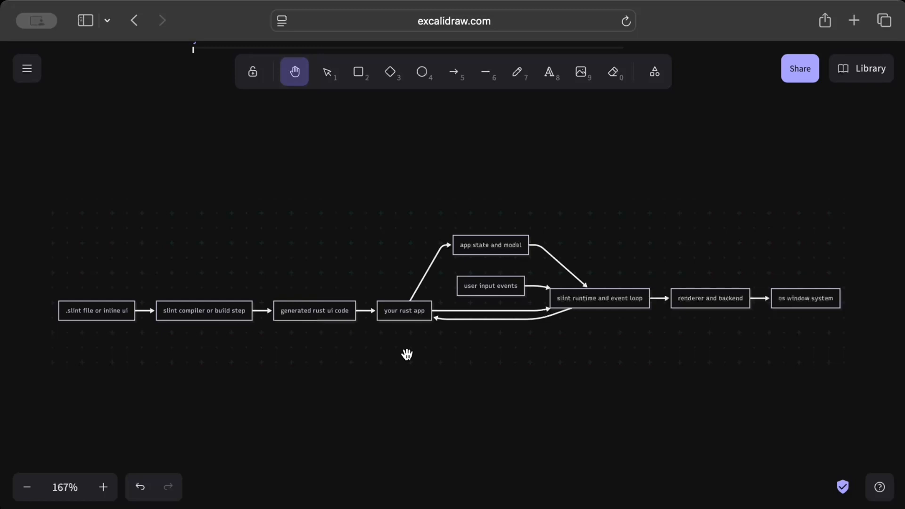
mouse_move(430, 278)
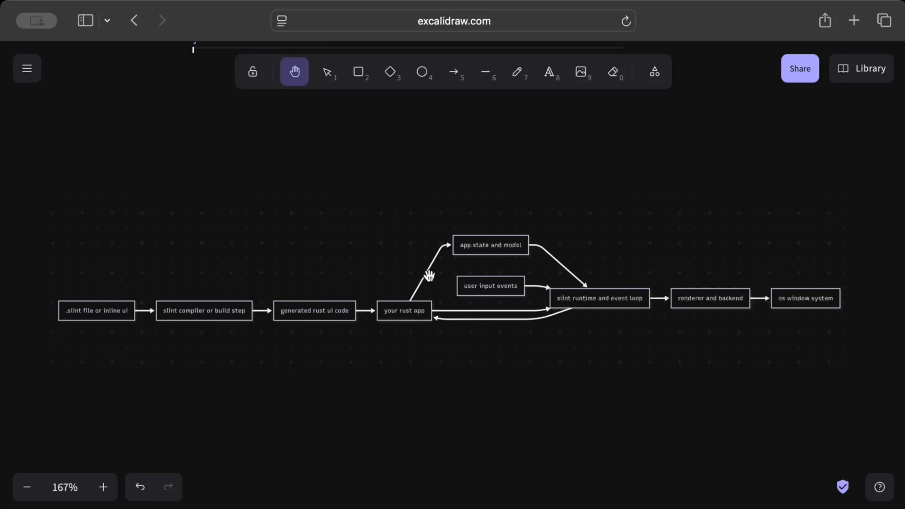
mouse_move(566, 317)
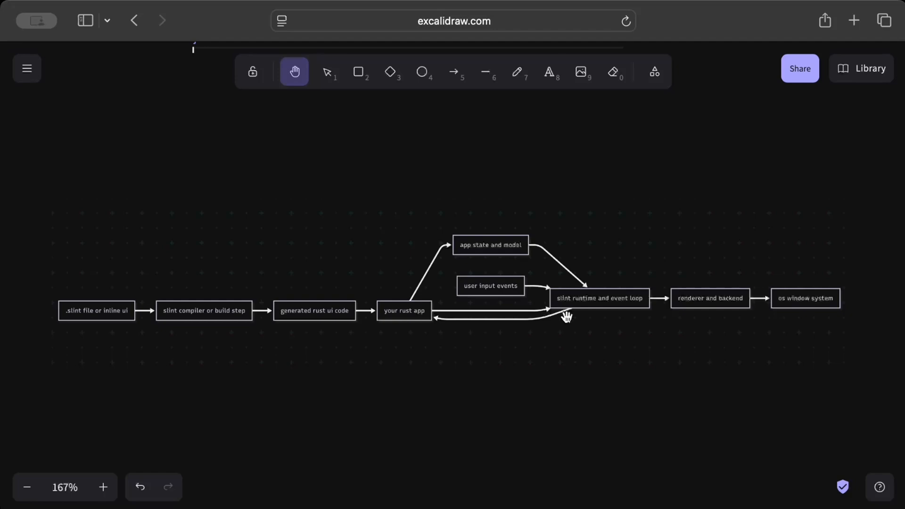
mouse_move(431, 115)
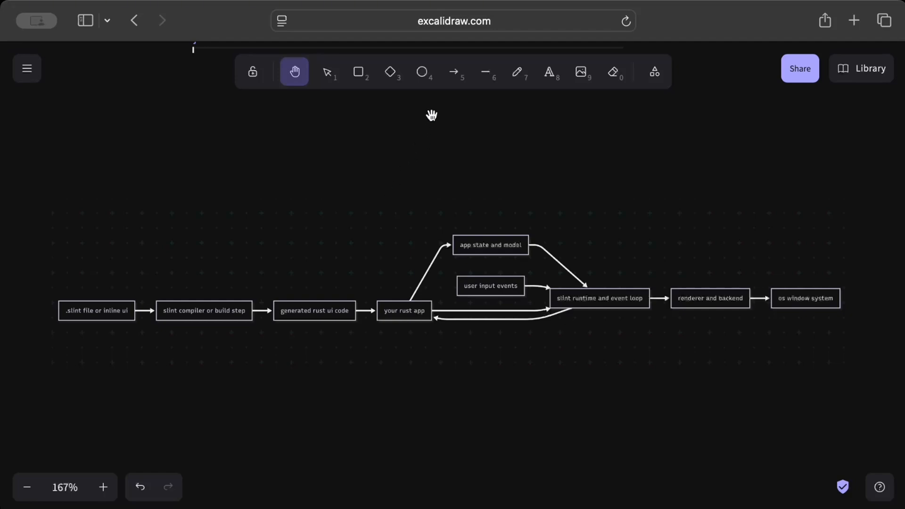
Draw a thick blue freehand loop around the Rust app, app state, input events and runtime boxes.
drag(363, 189, 363, 363)
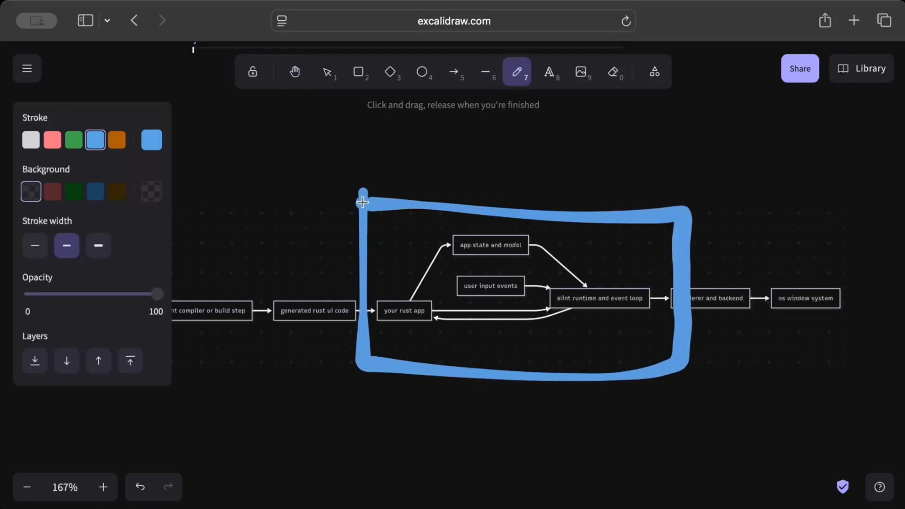
mouse_move(717, 312)
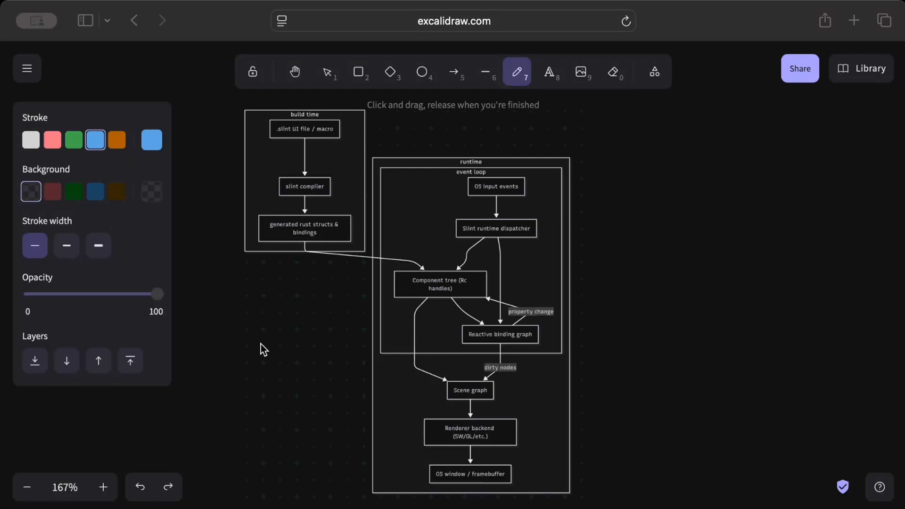
mouse_move(277, 146)
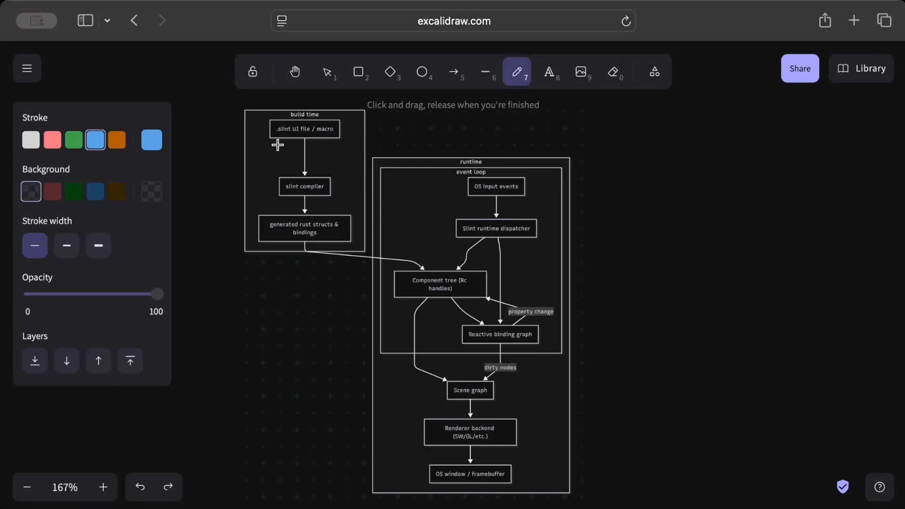
mouse_move(332, 143)
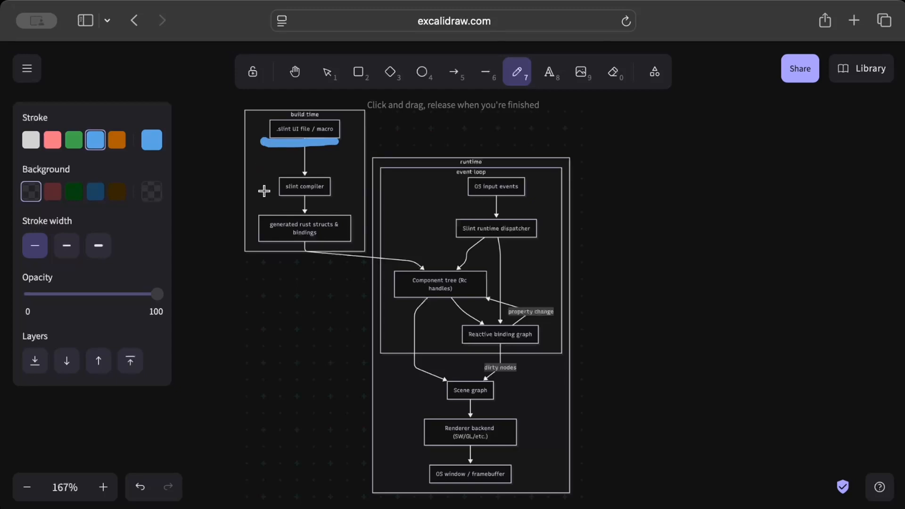
mouse_move(271, 187)
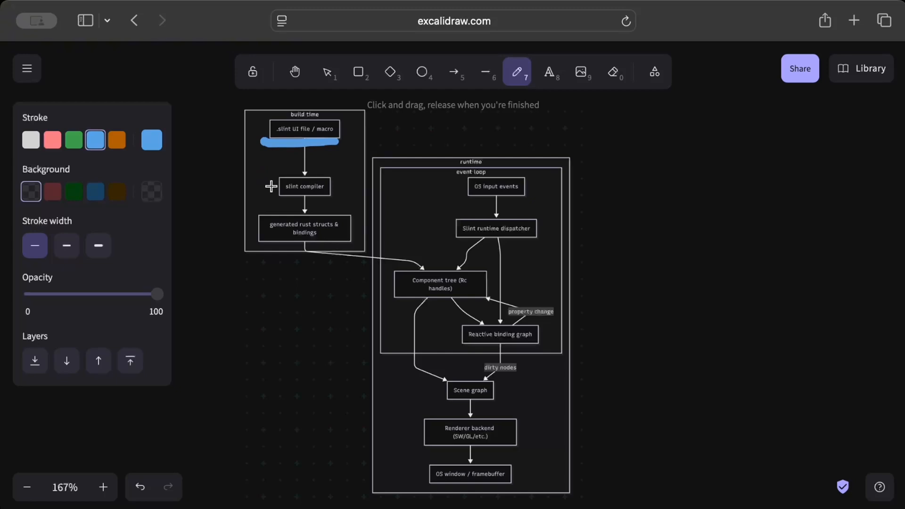
mouse_move(255, 220)
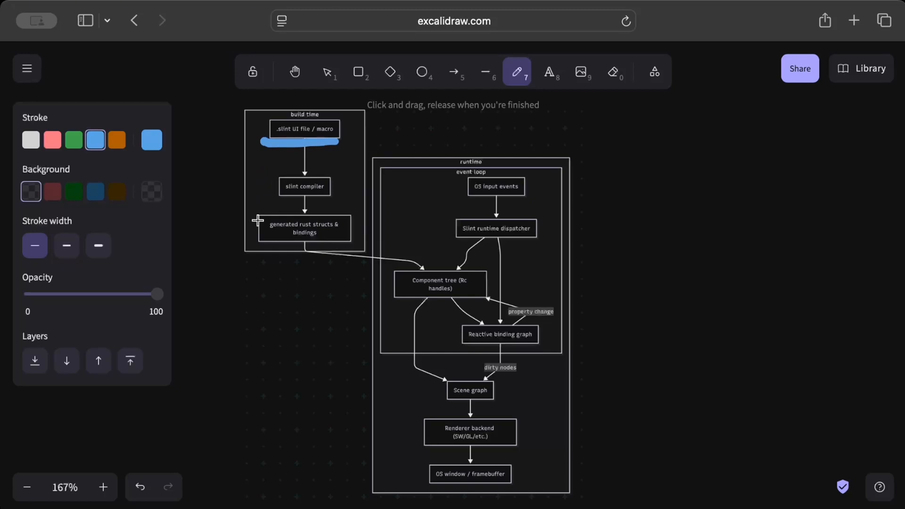
mouse_move(340, 244)
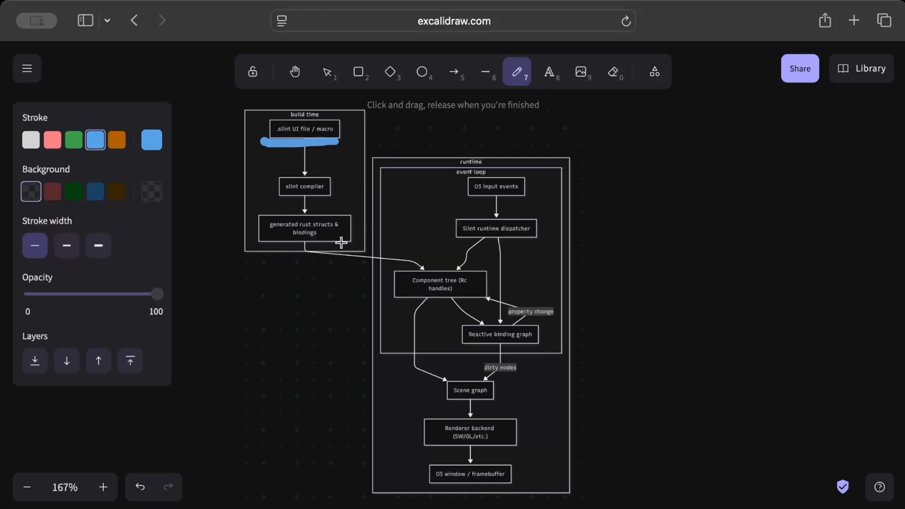
mouse_move(426, 185)
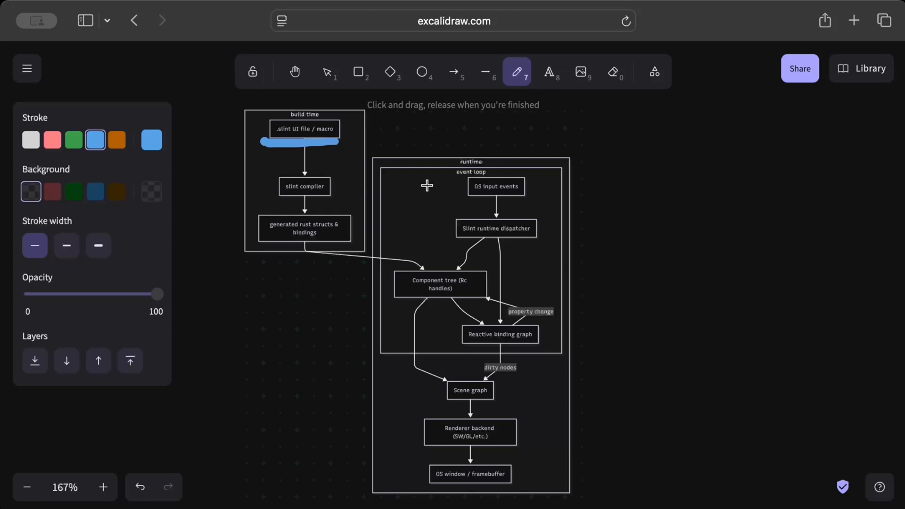
mouse_move(496, 230)
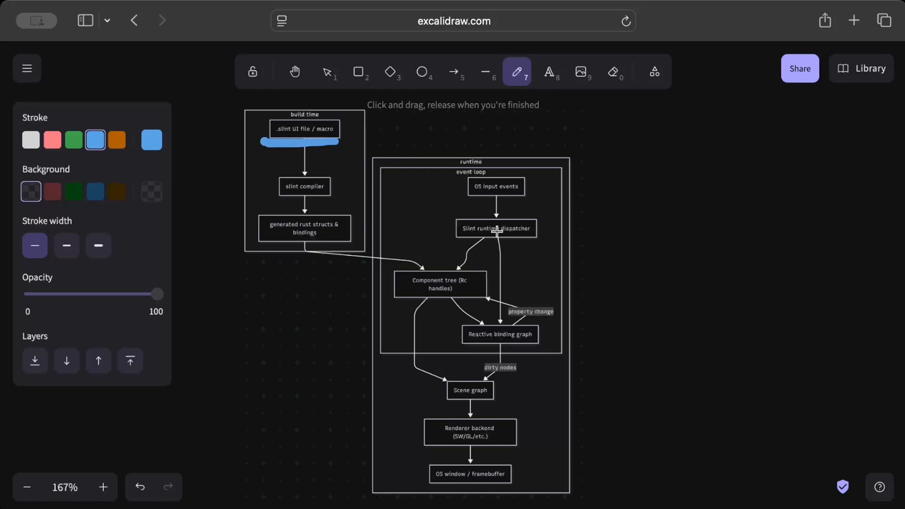
mouse_move(464, 289)
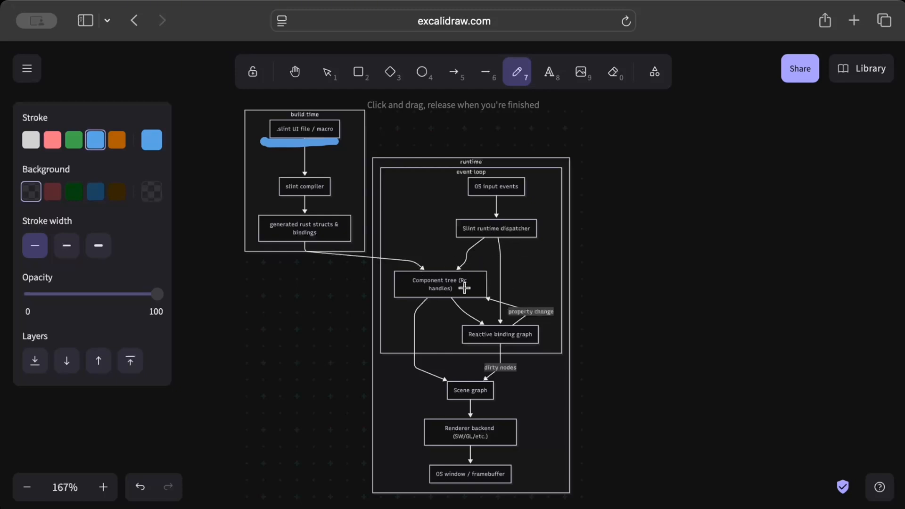
mouse_move(504, 322)
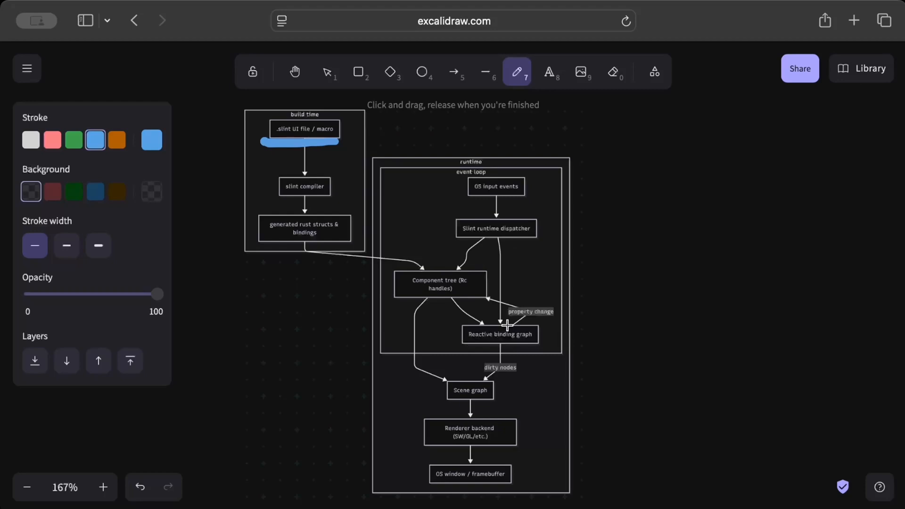
mouse_move(455, 368)
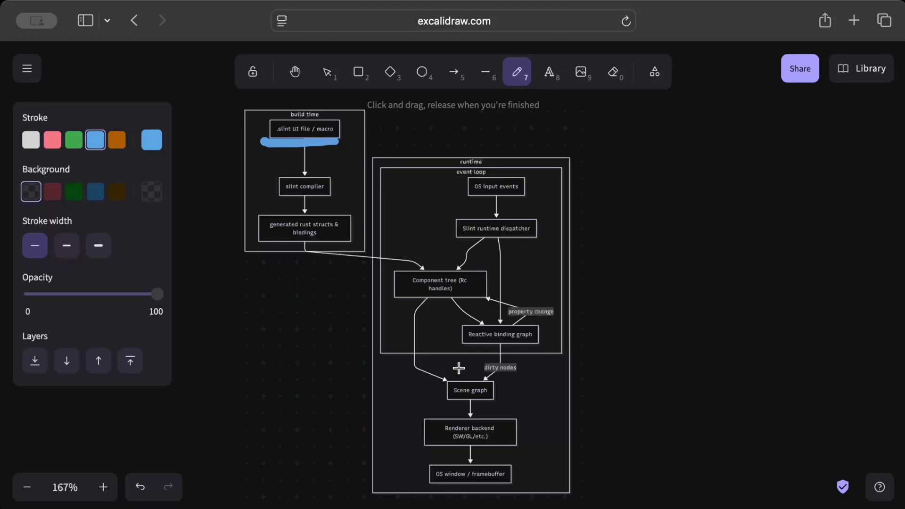
mouse_move(449, 413)
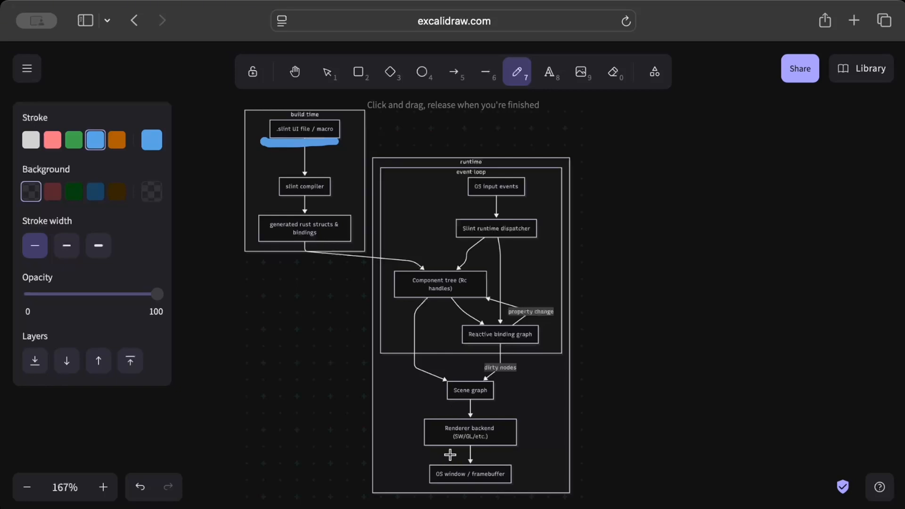
mouse_move(516, 296)
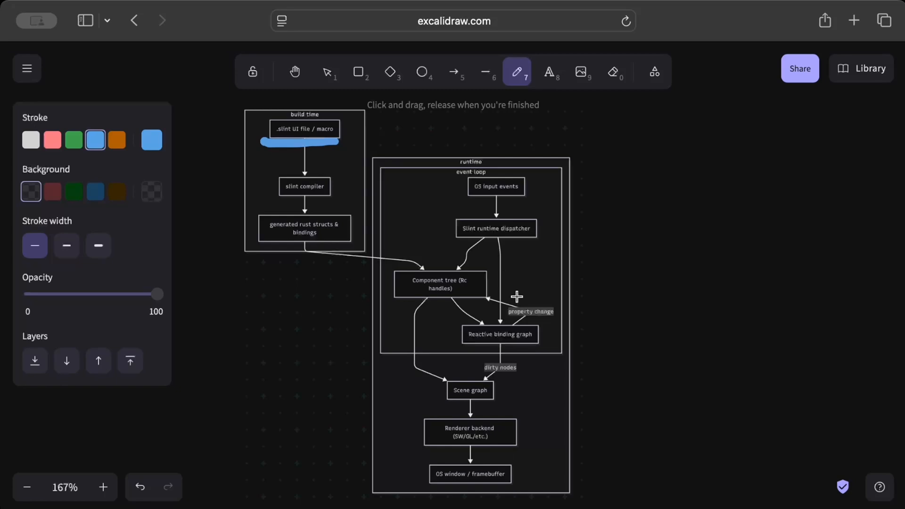
mouse_move(391, 401)
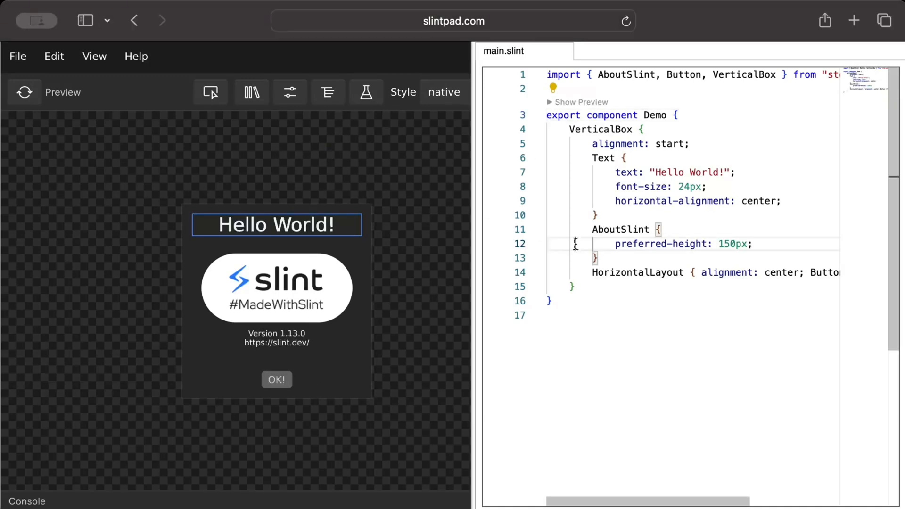
In the slintpad.com tab, select the Demo component at its closing brace in main.slint.
click(556, 300)
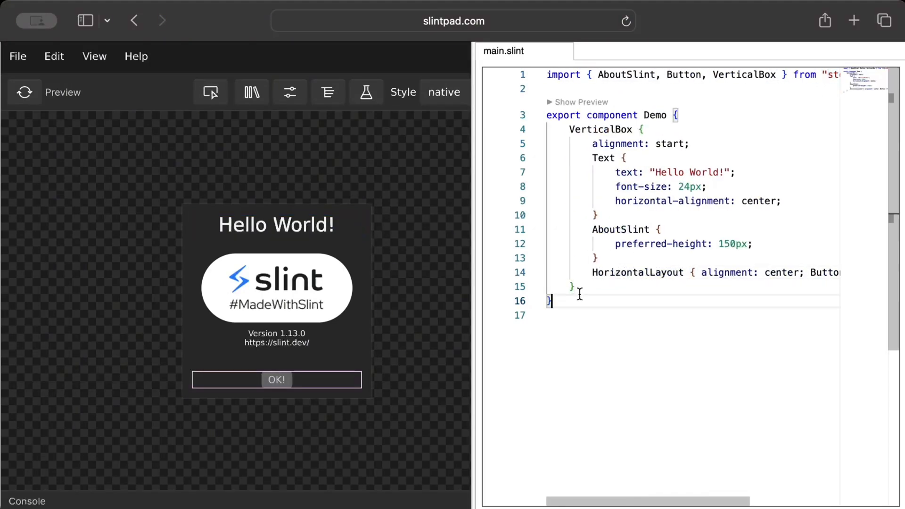
click(328, 92)
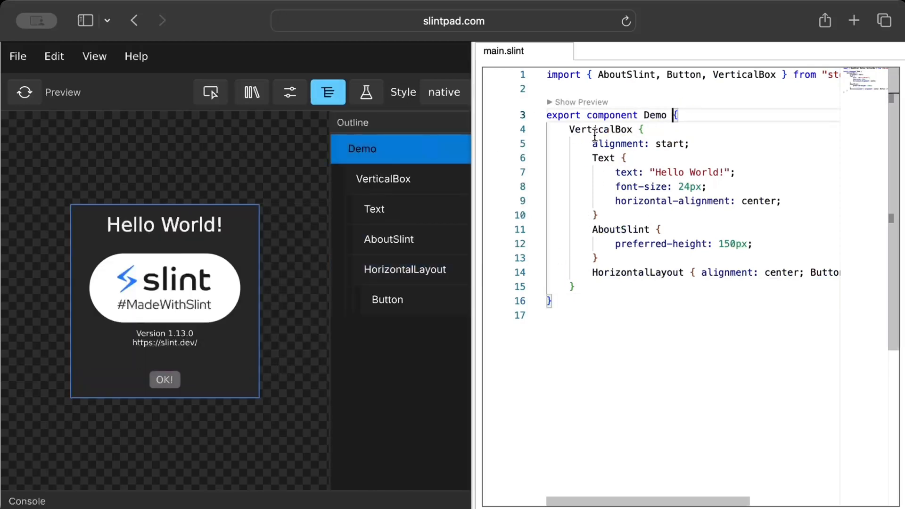
Select the VerticalBox, AboutSlint and Button elements in the main.slint code.
click(383, 178)
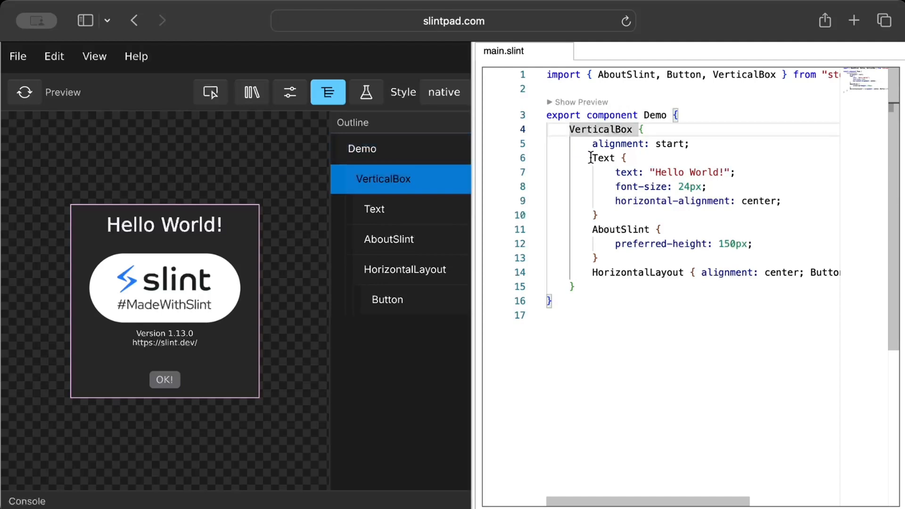
click(389, 239)
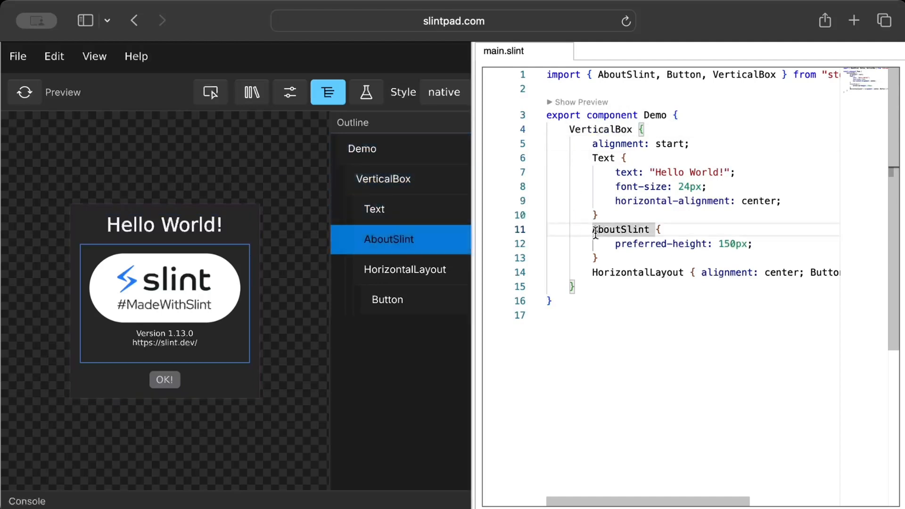
click(405, 269)
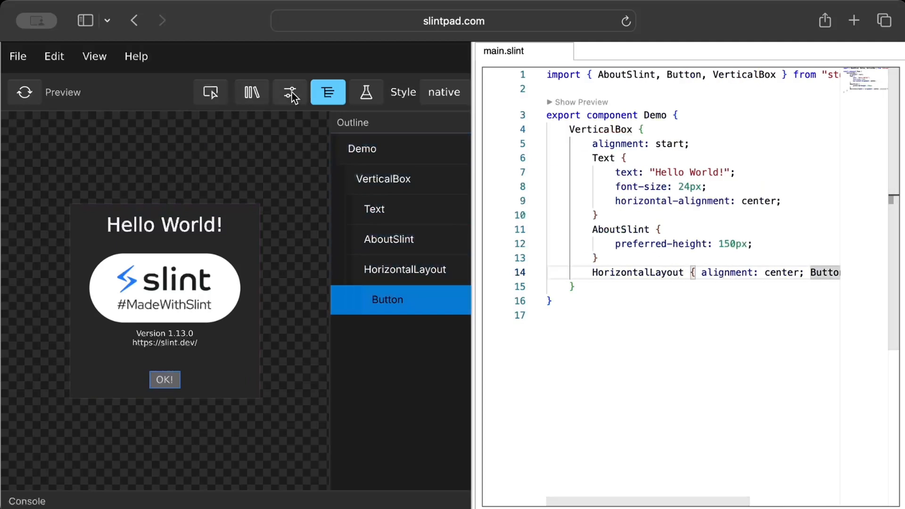
Show the Button's properties and the widget library, scrolling down through the library.
click(290, 92)
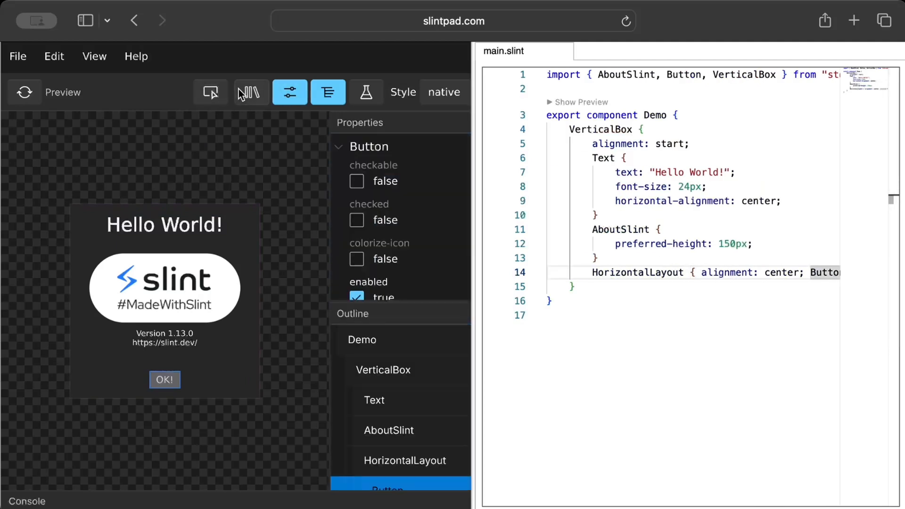
click(251, 92)
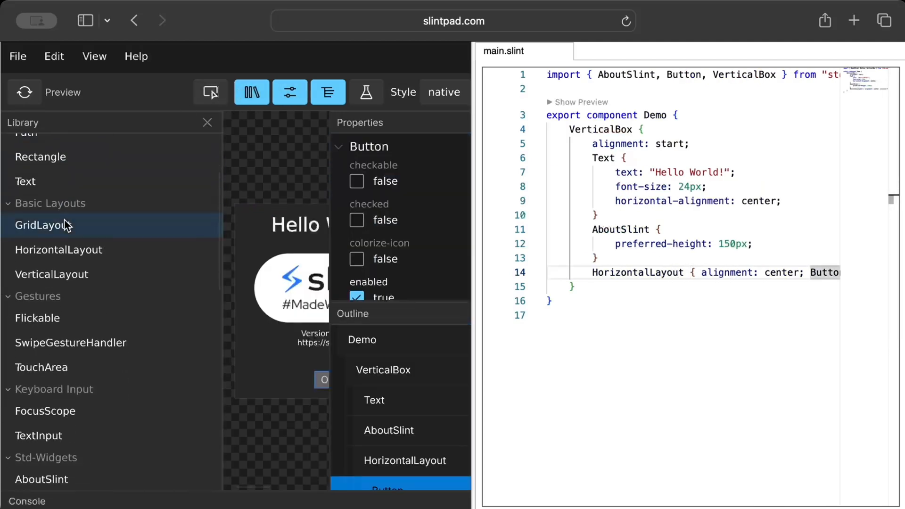
scroll(down, 3)
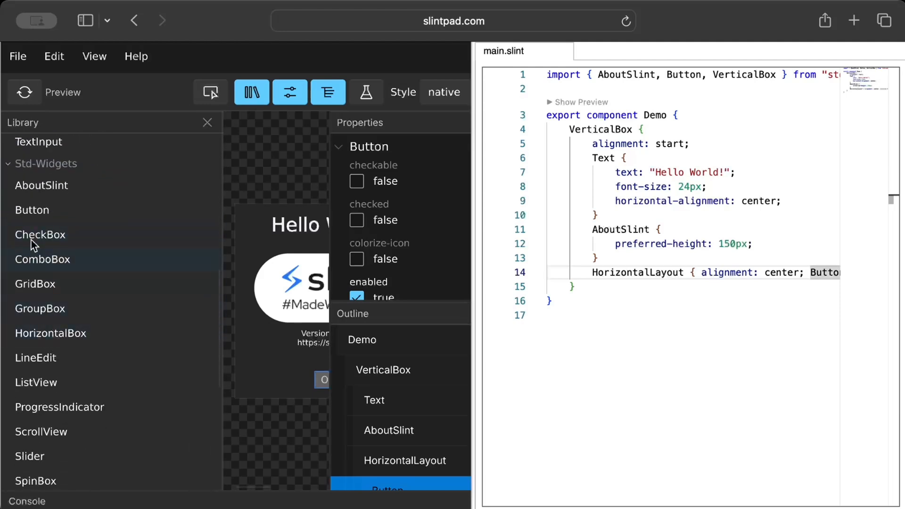
scroll(down, 3)
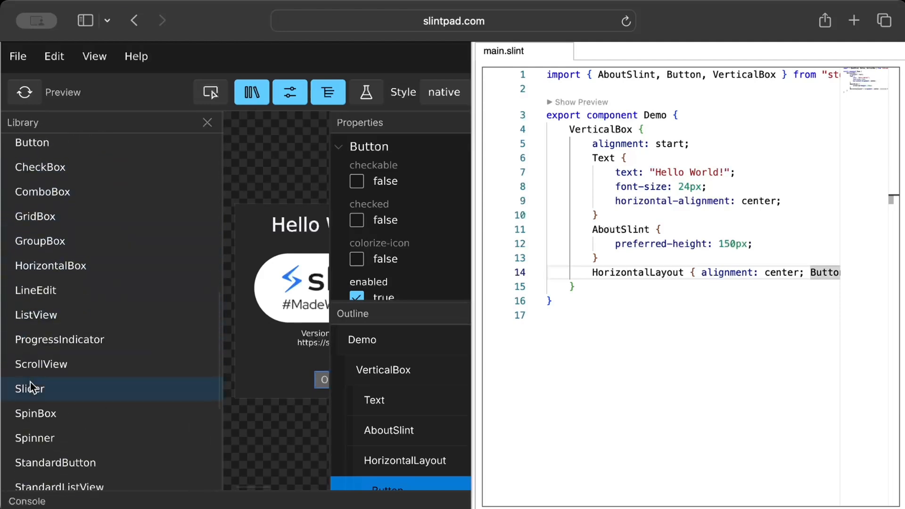
scroll(down, 3)
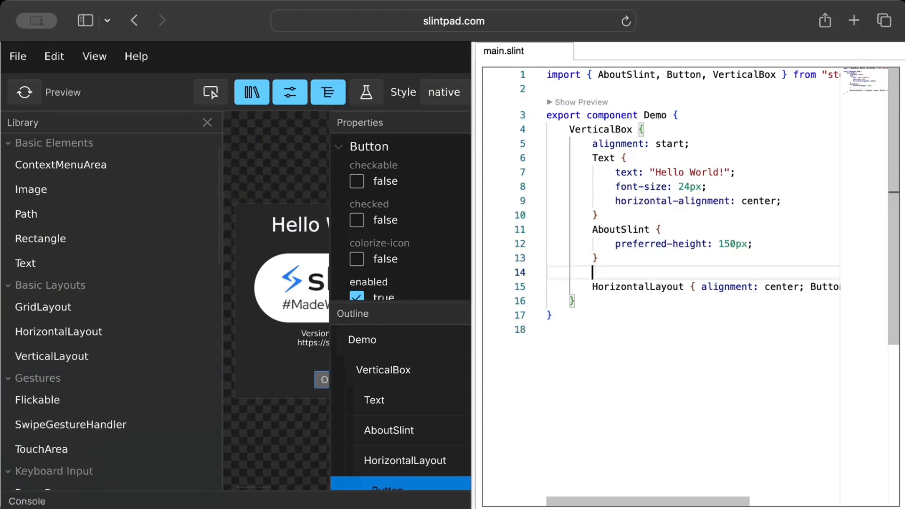
Replace the AboutSlint block with a CheckBox and give the Hello World! text color red.
text(CheckBox {})
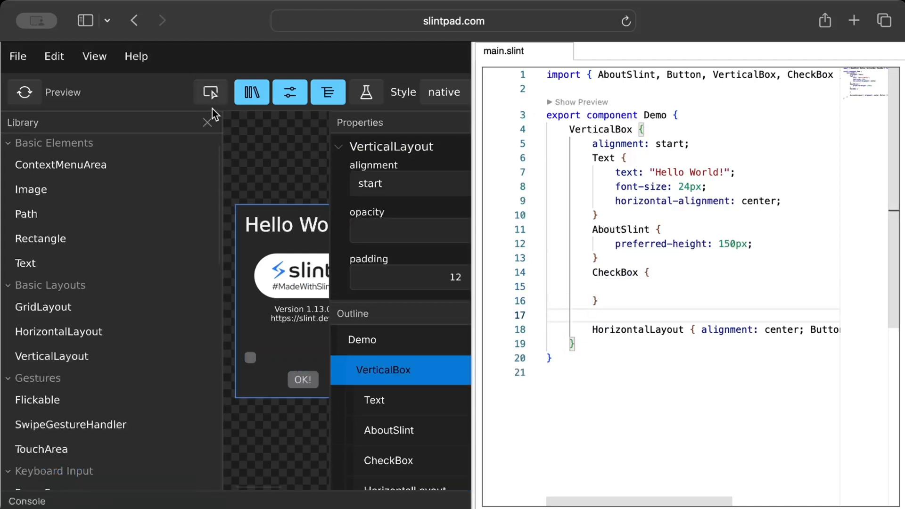
click(328, 92)
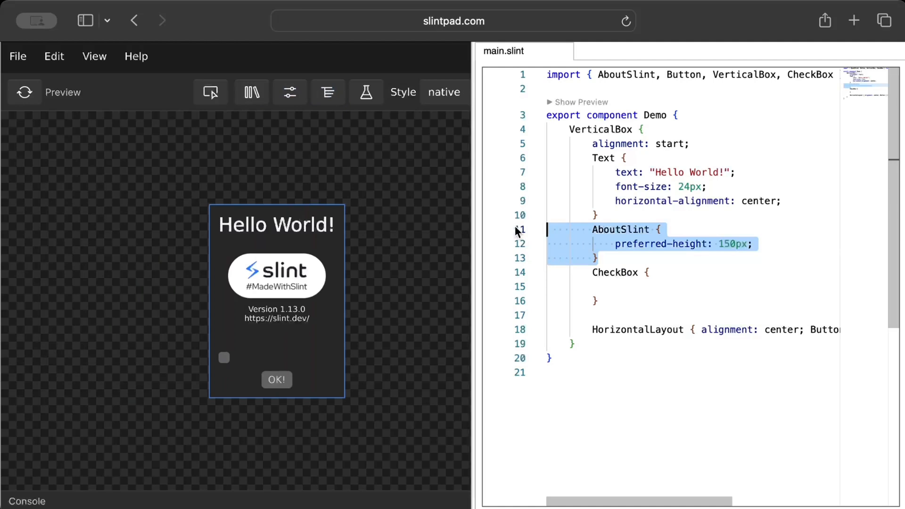
key(Delete)
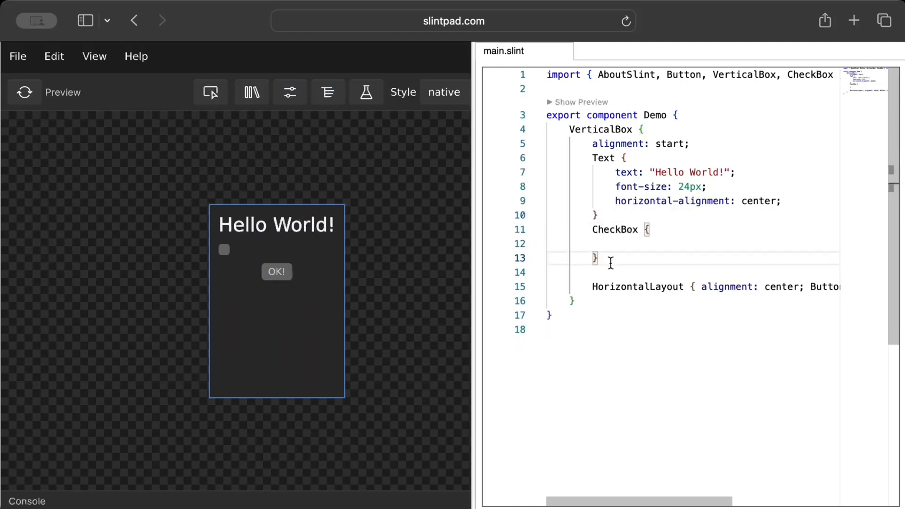
text(color:)
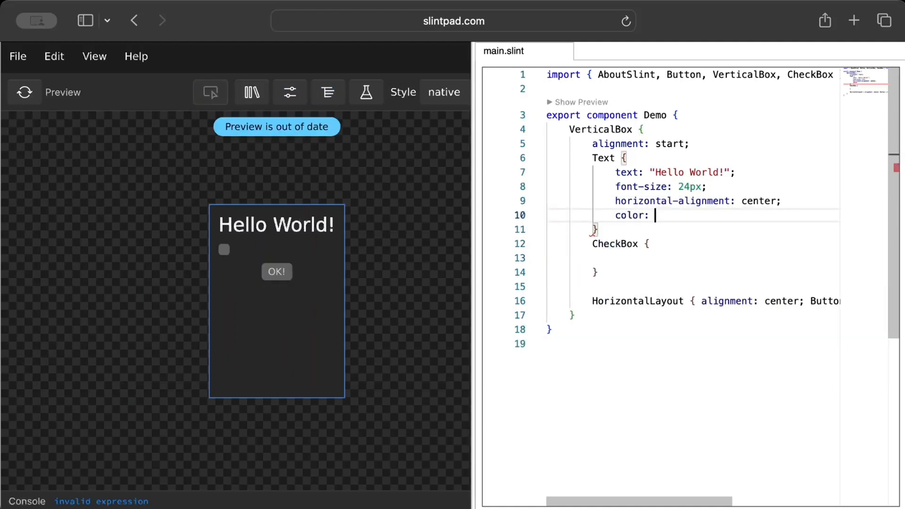
text(red;)
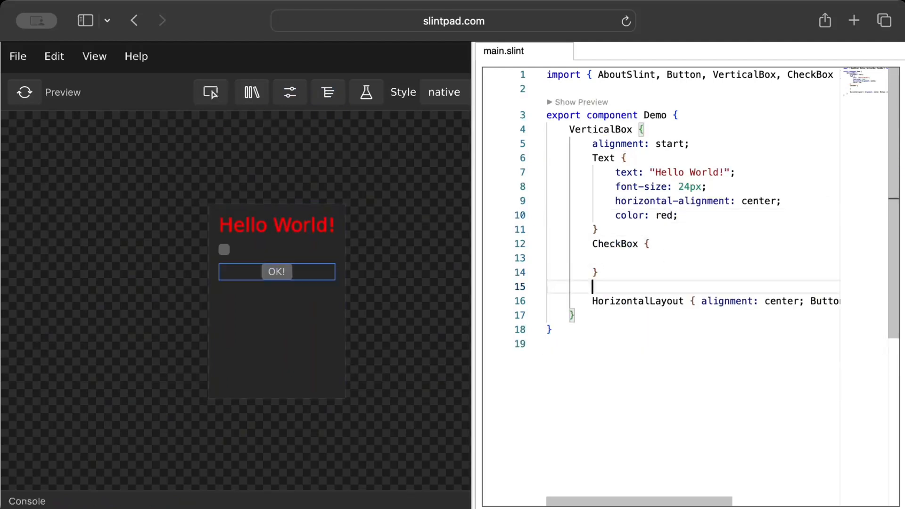
Add a ComboBox block after the CheckBox and begin a font-family property on the Text.
text(ComboBox {)
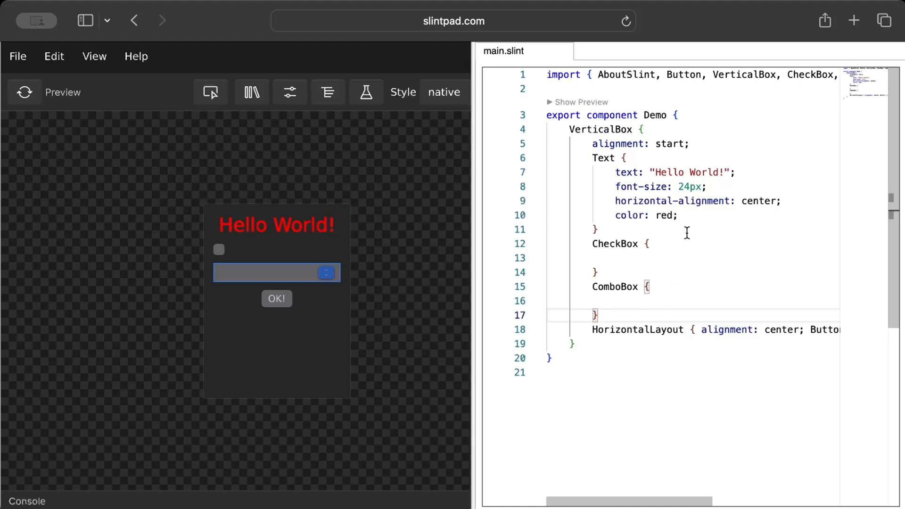
key(Enter)
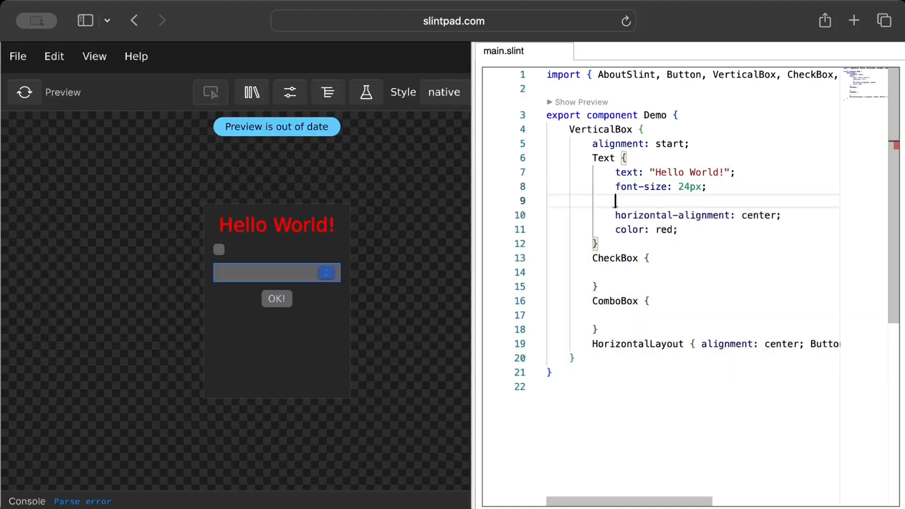
text(co)
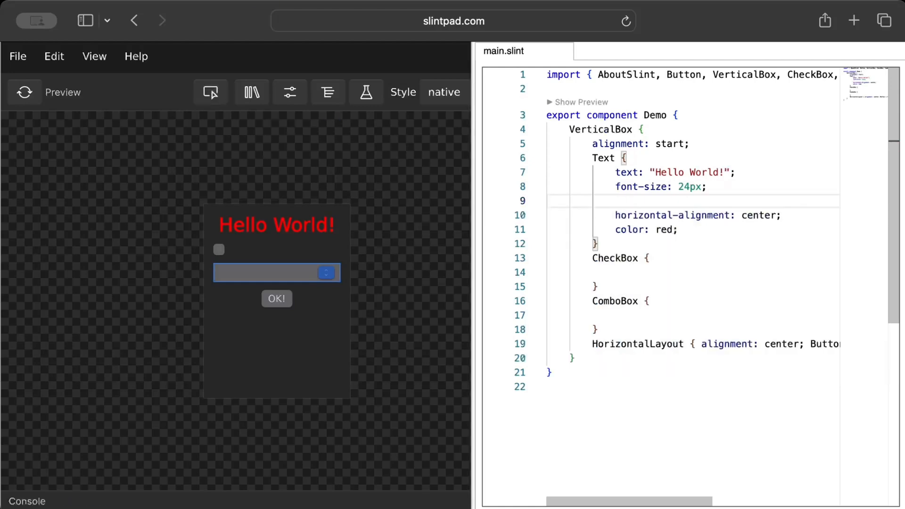
text(font-family:)
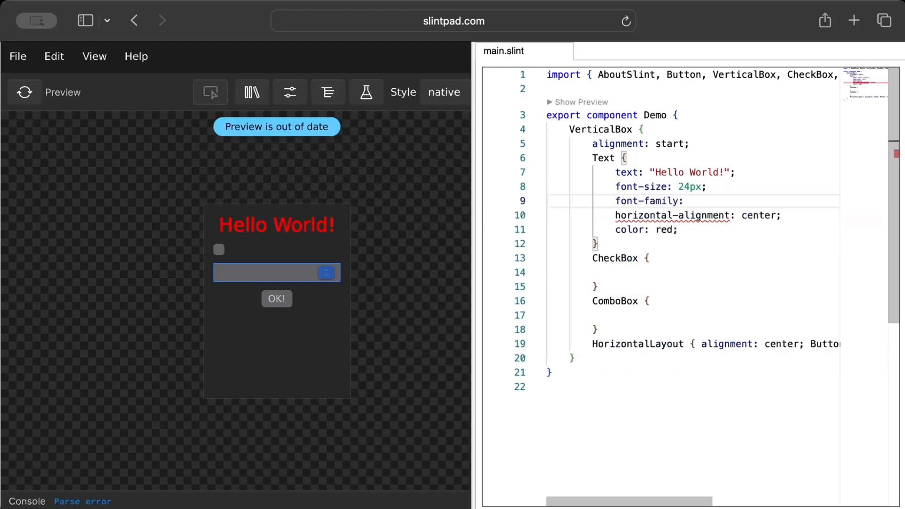
click(684, 201)
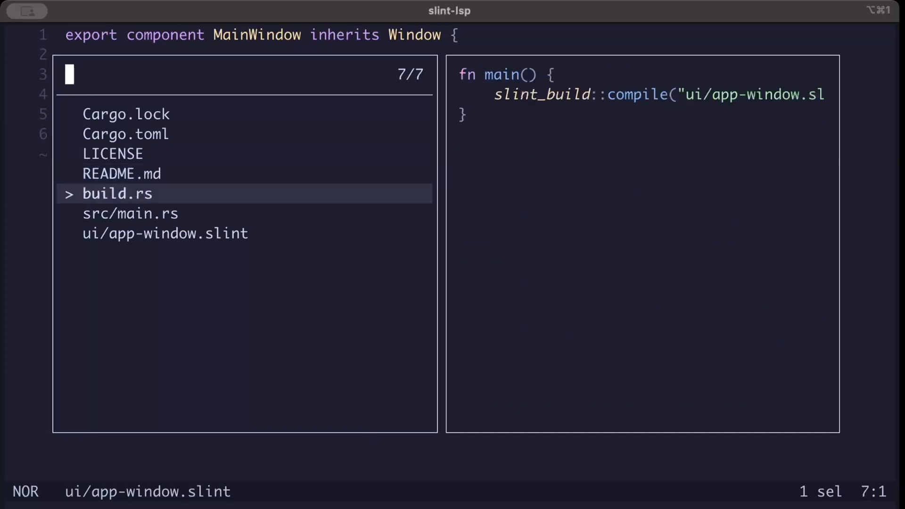
Open the Slint Rust project in Helix and browse its files in the picker, previewing build.rs.
click(129, 213)
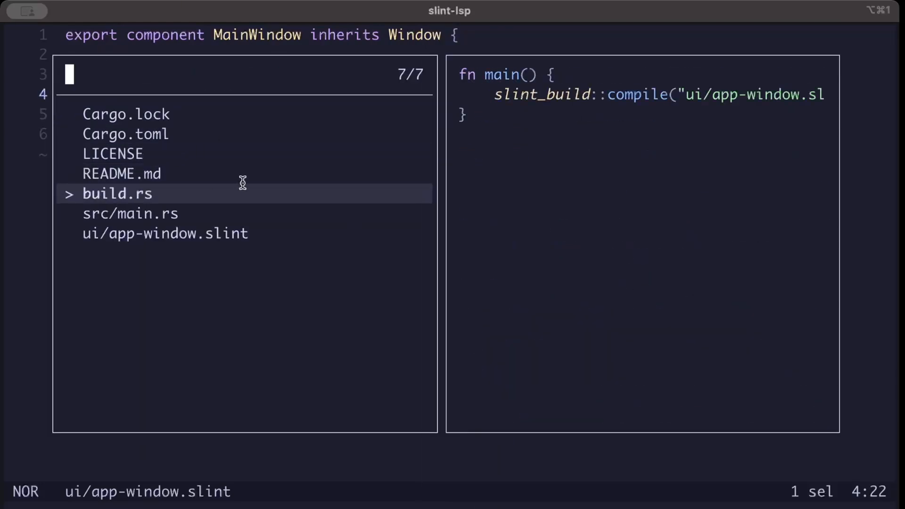
click(117, 194)
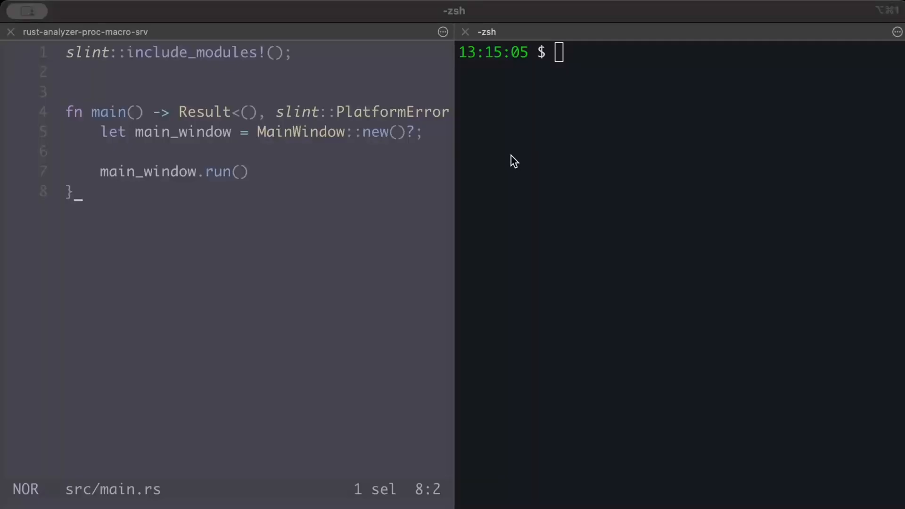
Clear the zsh pane beside src/main.rs and list the project folder's files.
text(clea)
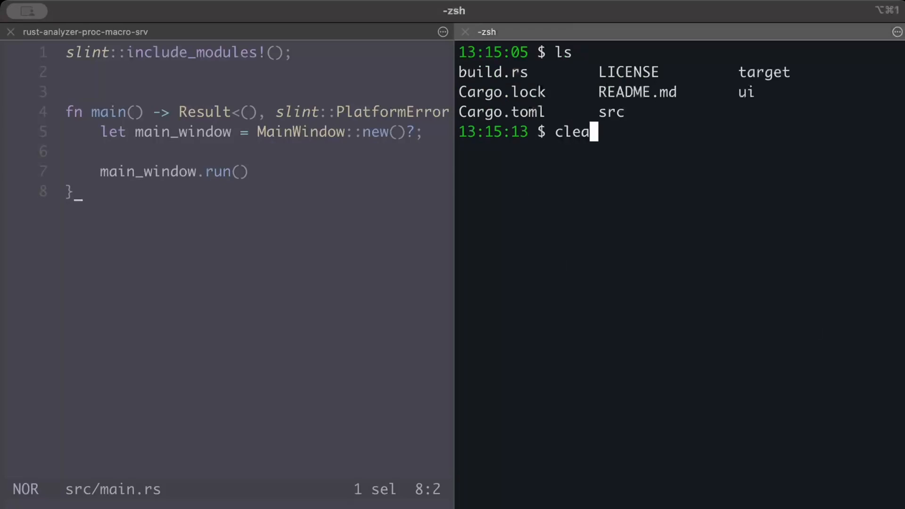